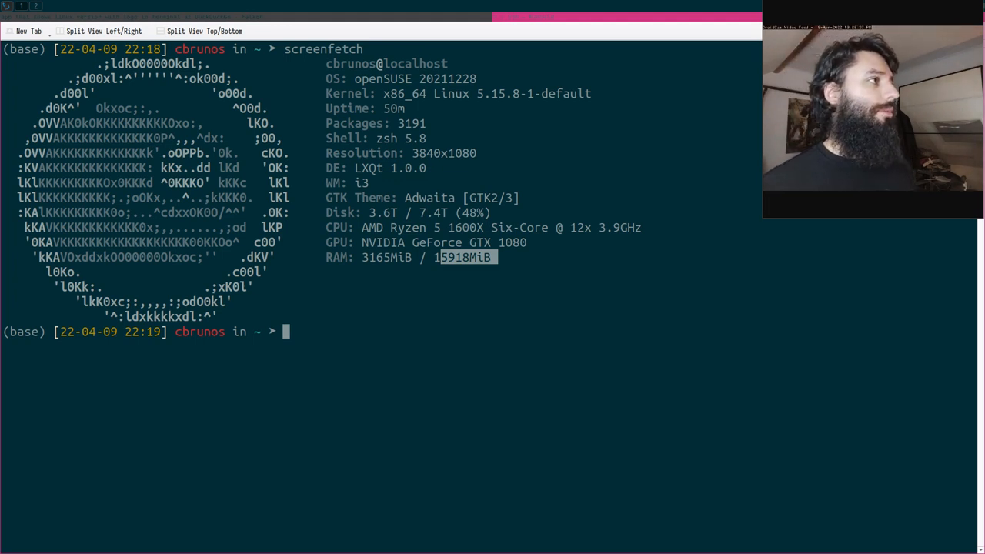
mouse_move(373, 339)
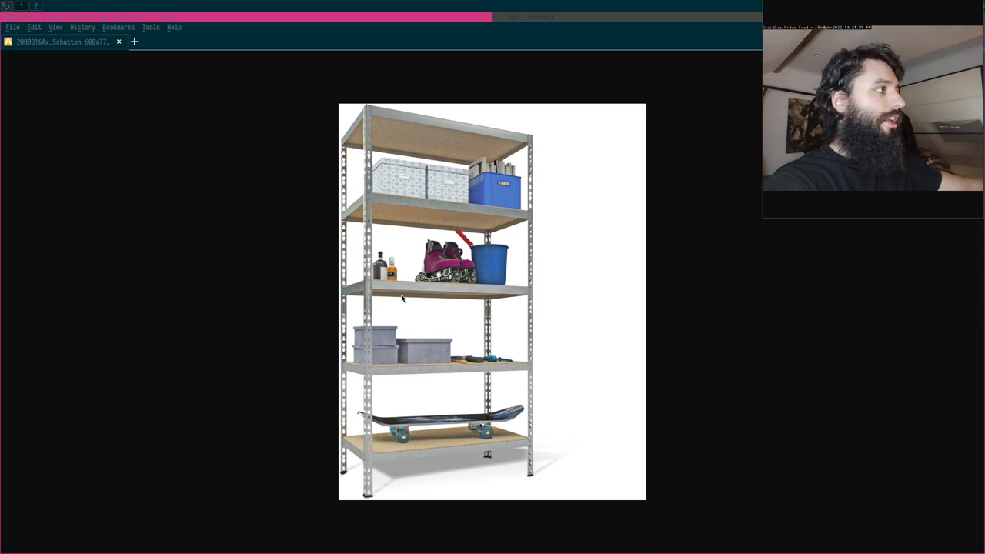
mouse_move(421, 231)
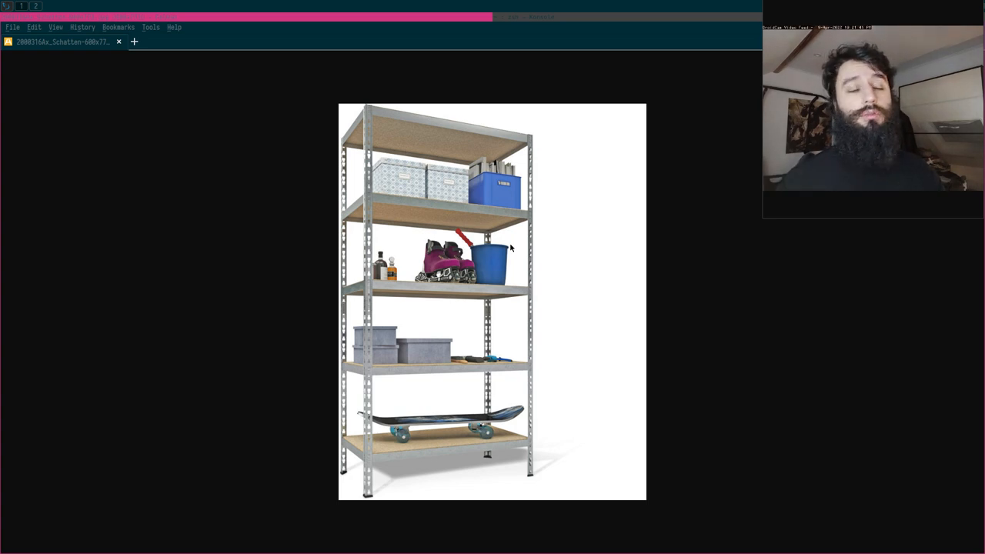
mouse_move(568, 291)
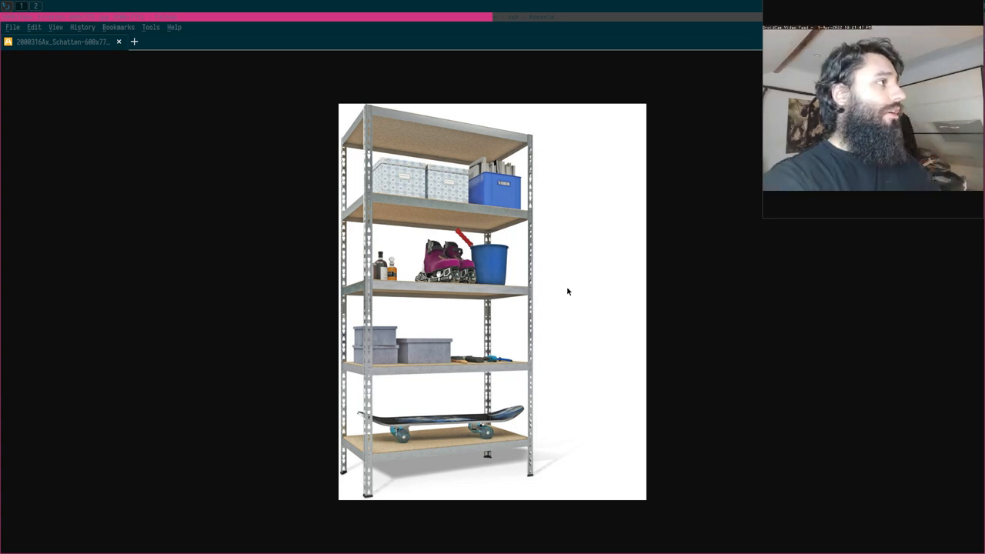
mouse_move(650, 163)
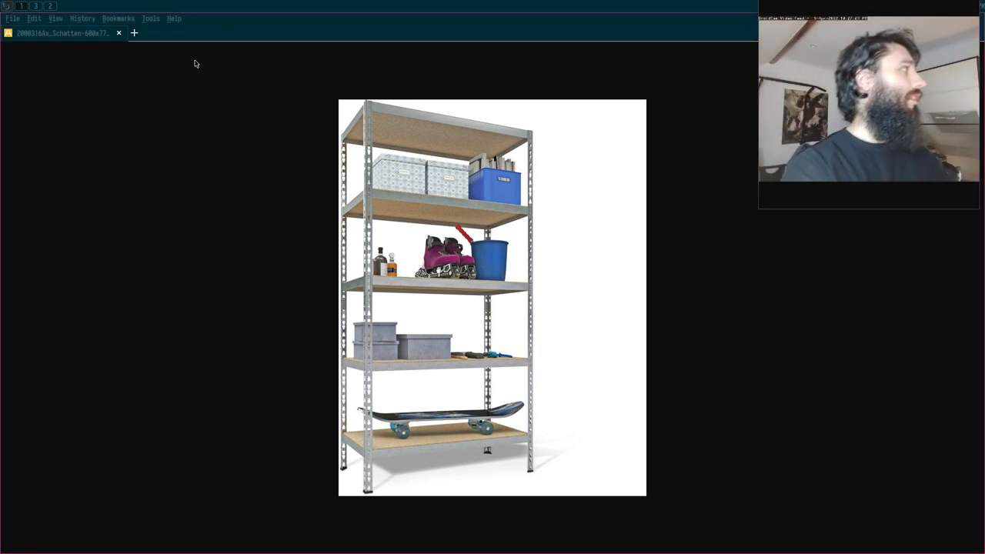
- Start launching the Brave browser by typing 'br'
type("br")
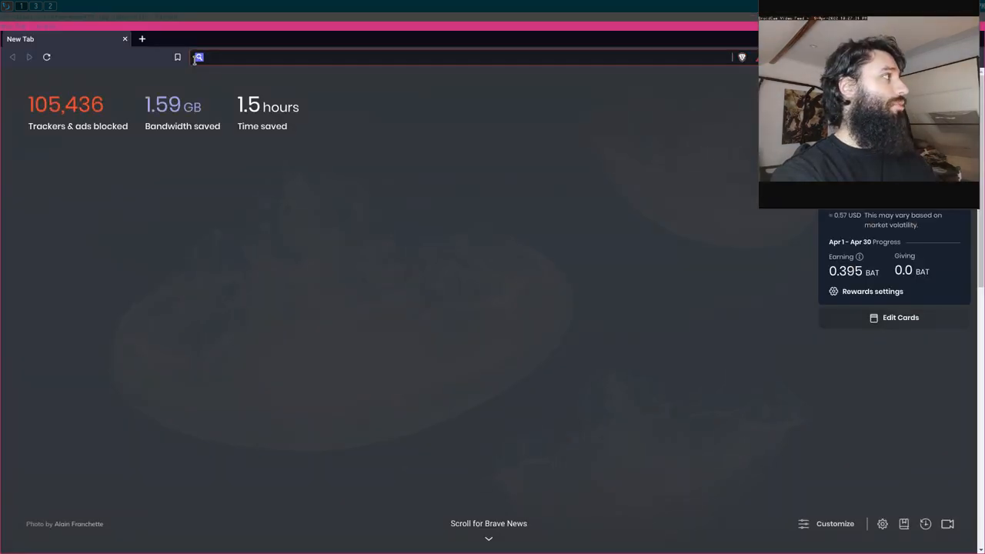
- Go to twitter.com/home and switch to the account's own profile page
type("twitter.com/home")
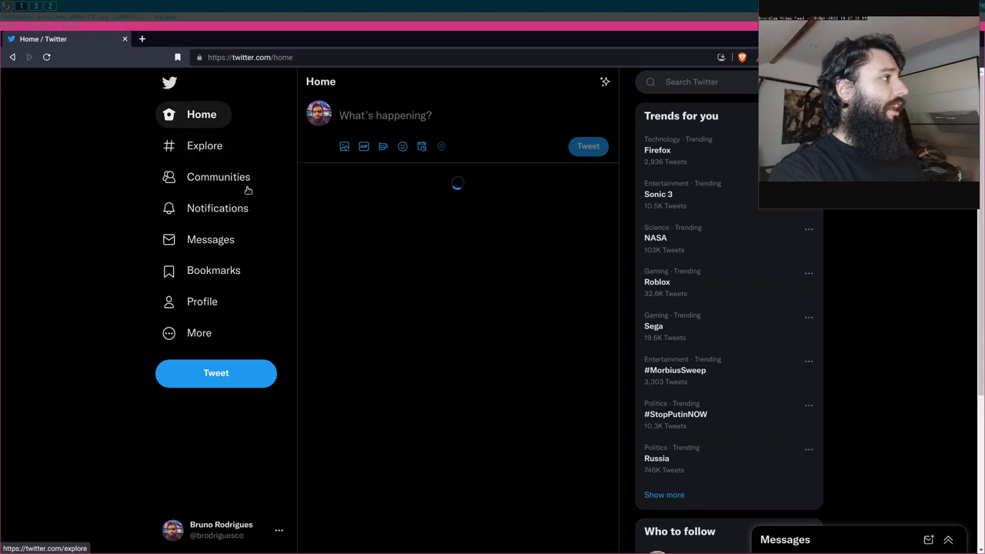
left_click(202, 300)
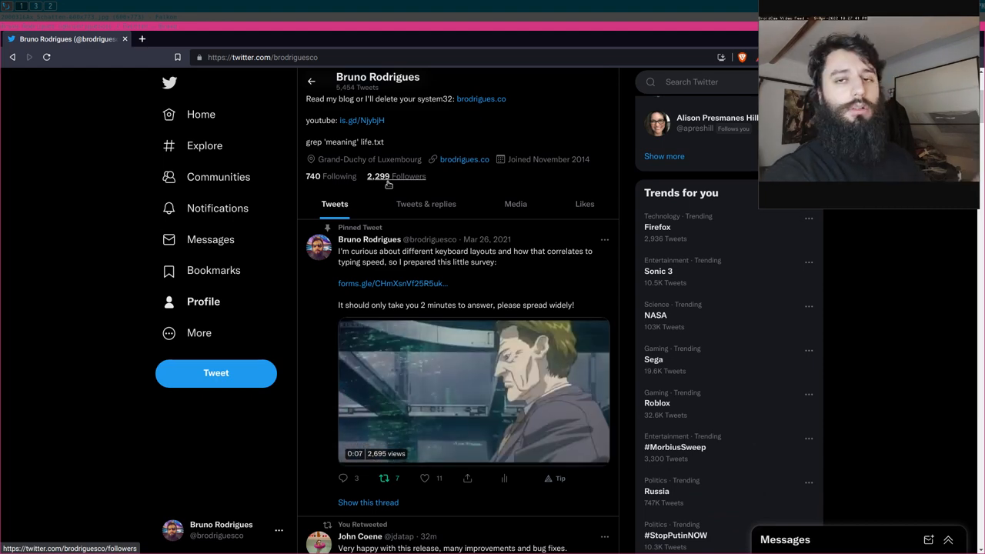
- Scroll down the profile timeline past the pinned survey tweet and recent retweets
scroll("down", 3)
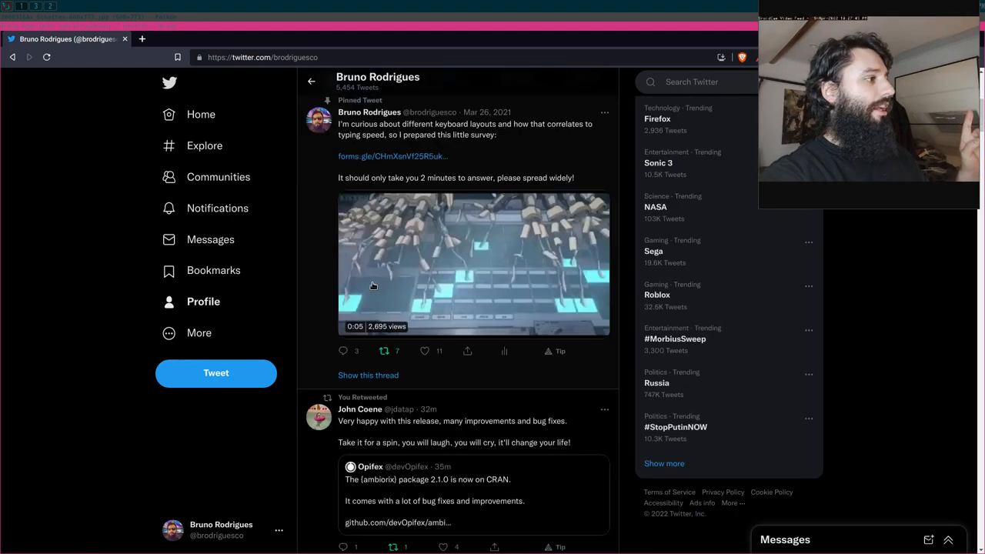
scroll("down", 3)
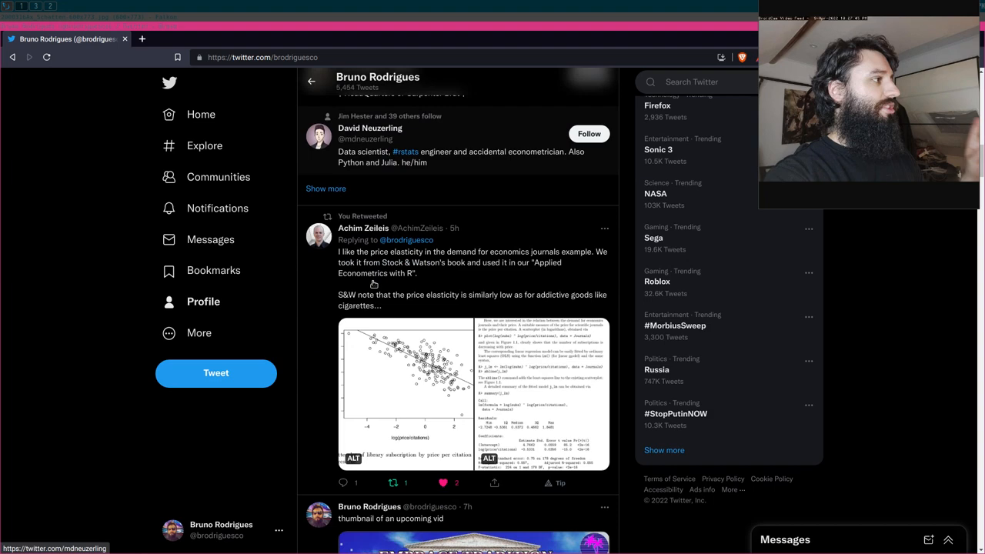
scroll("down", 3)
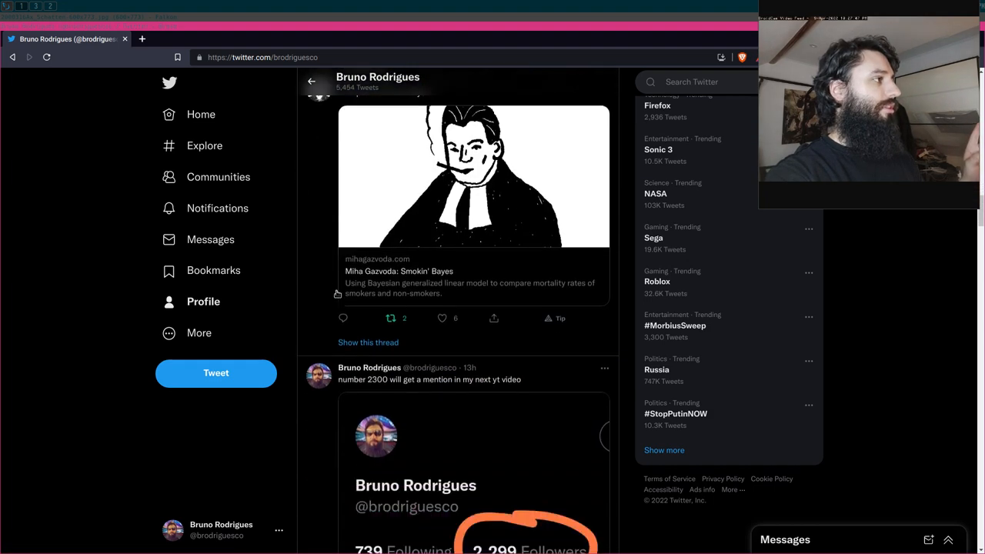
scroll("down", 3)
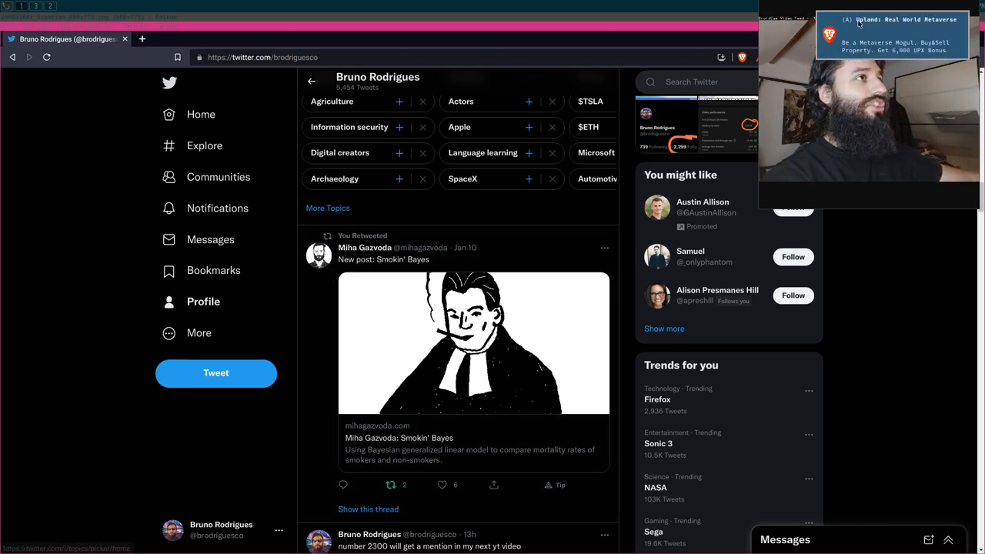
scroll("down", 3)
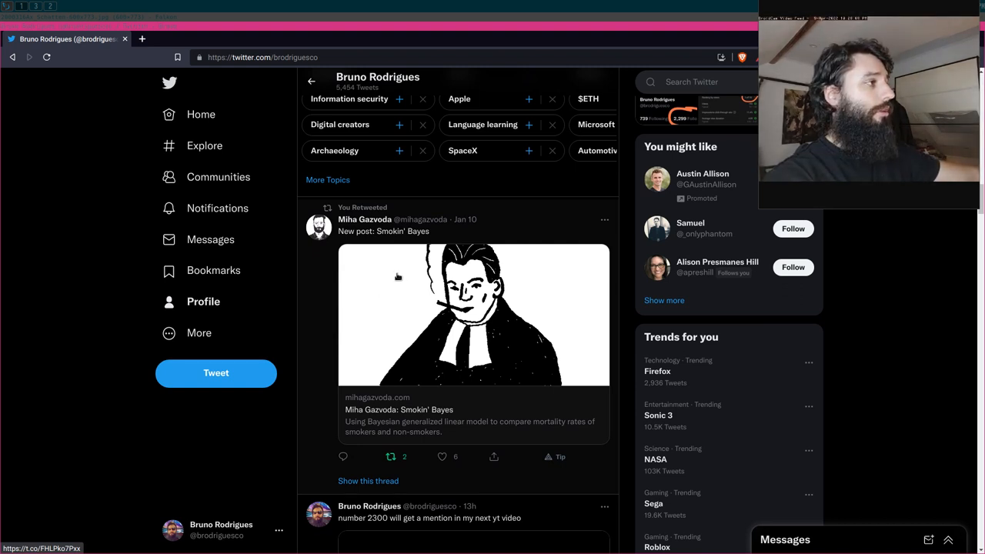
mouse_move(400, 288)
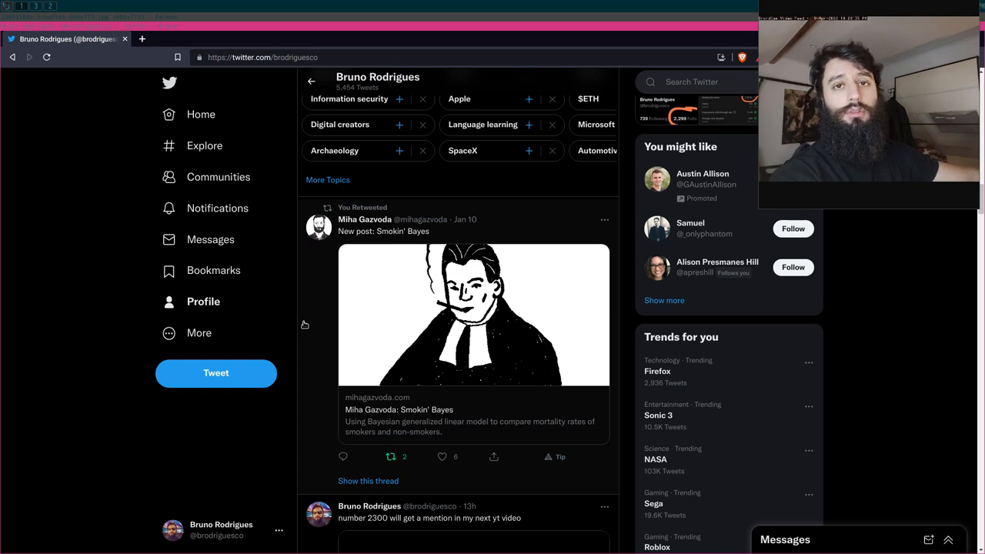
mouse_move(199, 333)
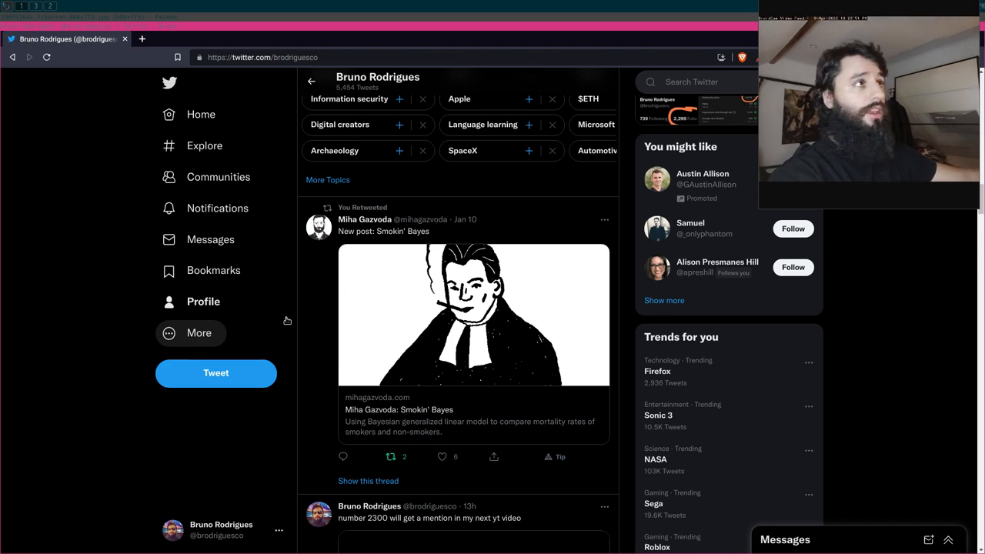
left_click(270, 39)
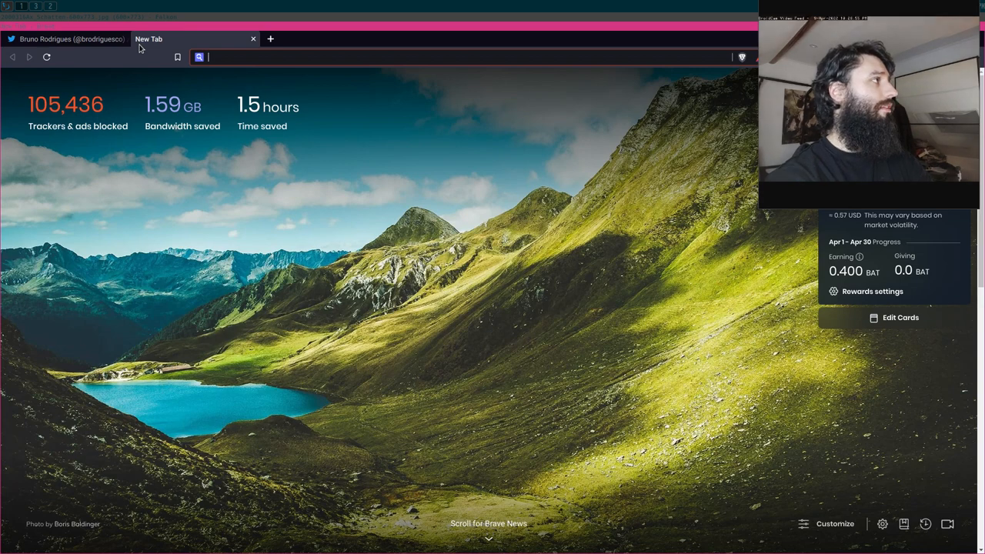
type("https://www.brodrigues.co/blog/2022-04-04-chron_post/")
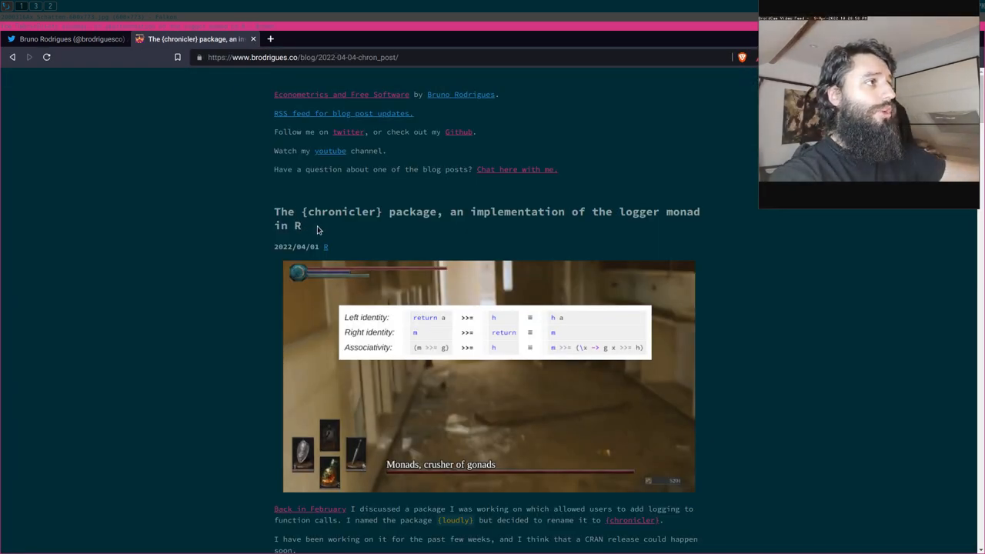
mouse_move(567, 240)
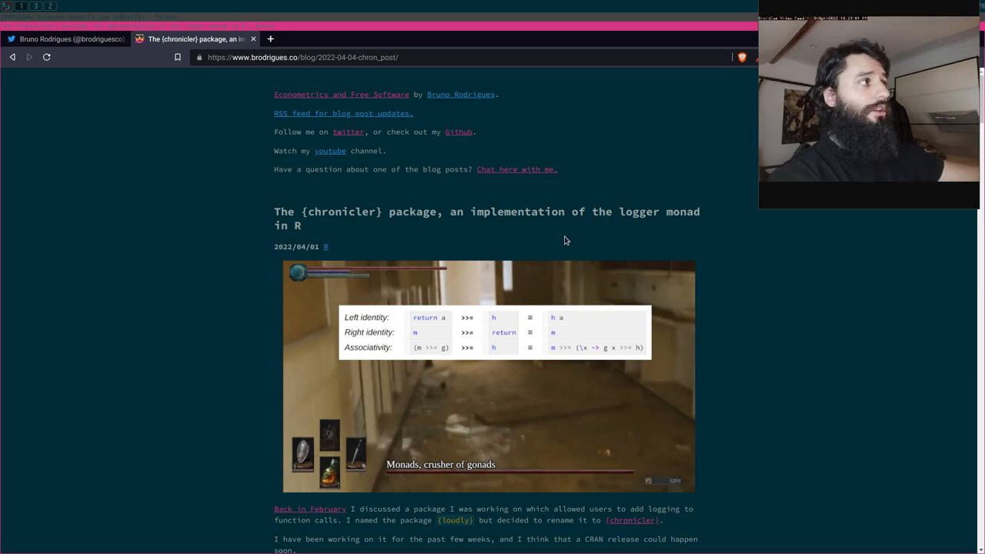
scroll("down", 3)
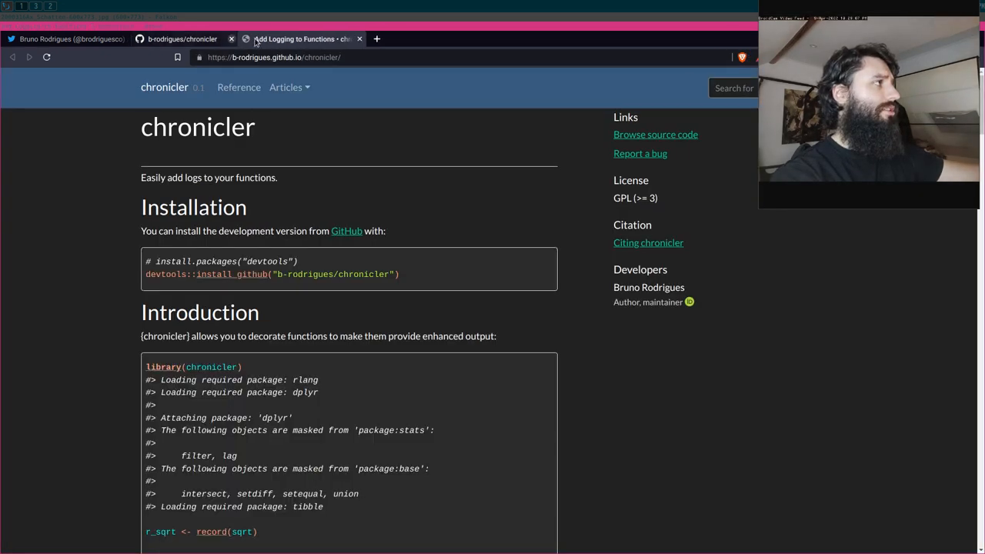
scroll("down", 3)
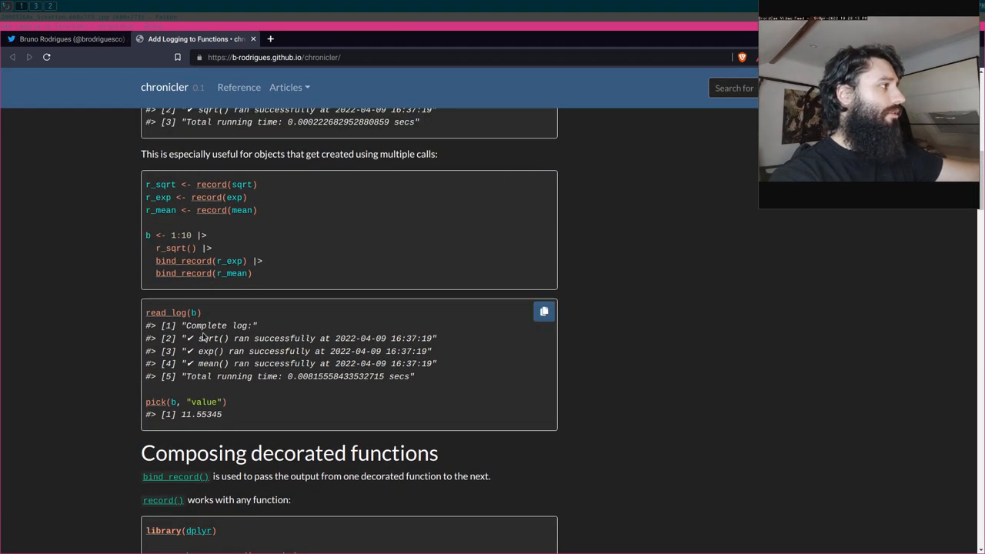
mouse_move(234, 414)
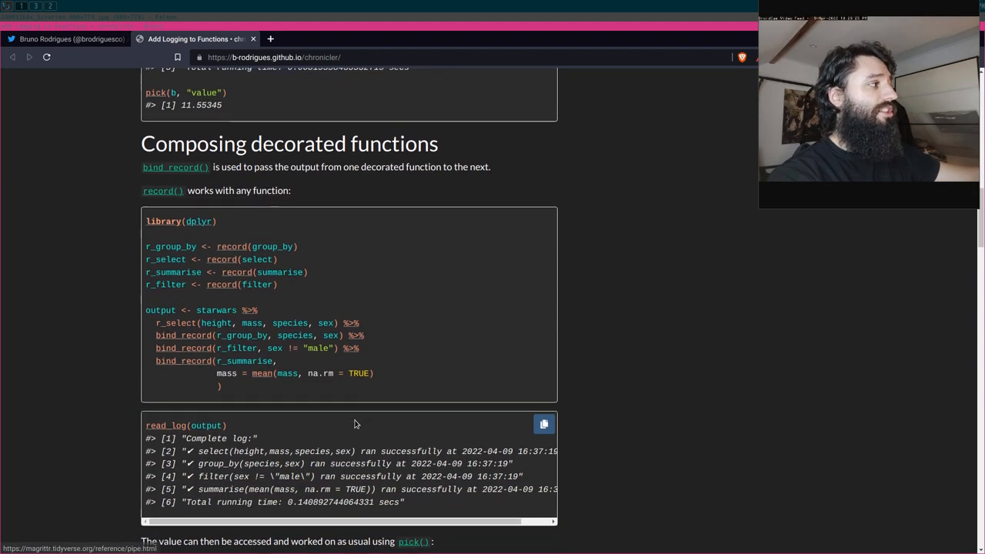
scroll("down", 3)
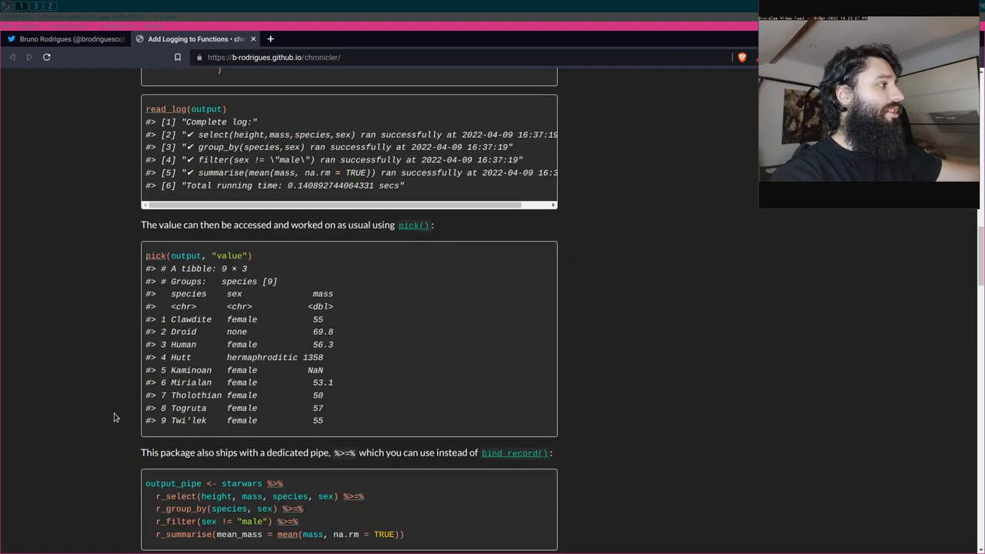
scroll("down", 3)
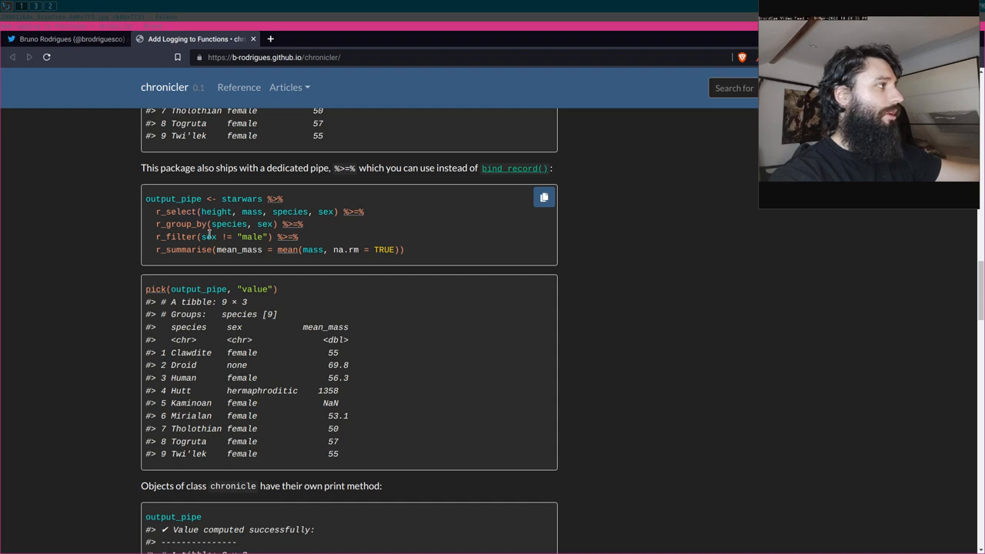
scroll("down", 3)
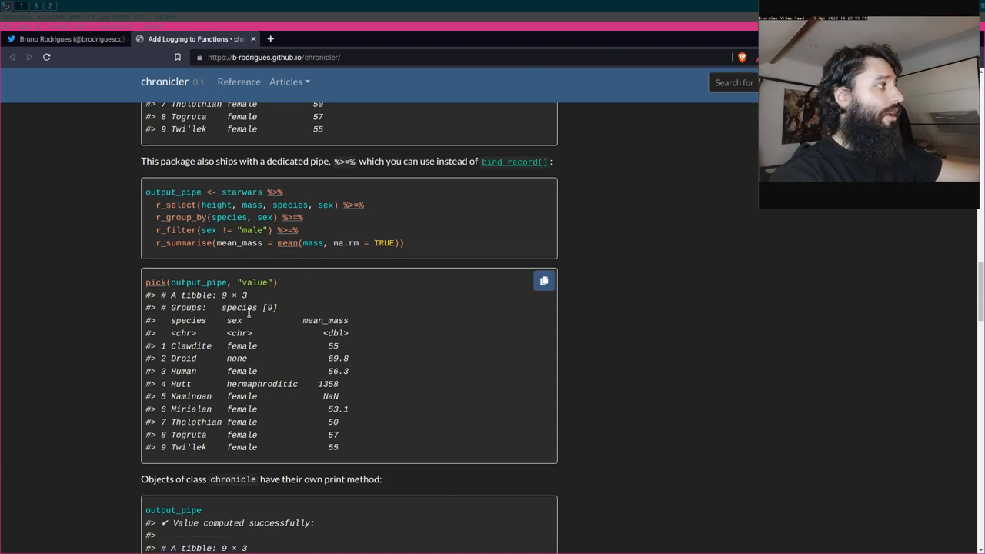
scroll("down", 3)
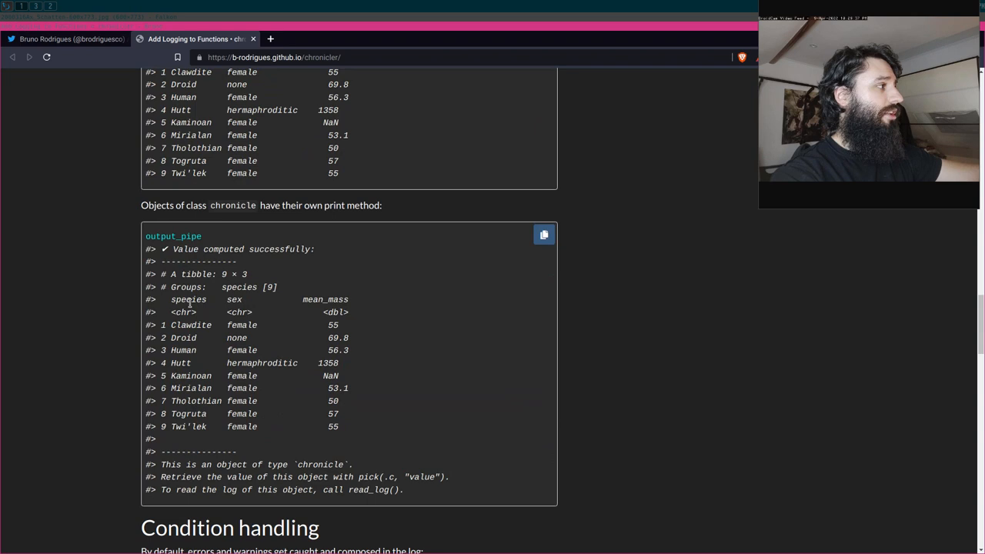
scroll("down", 3)
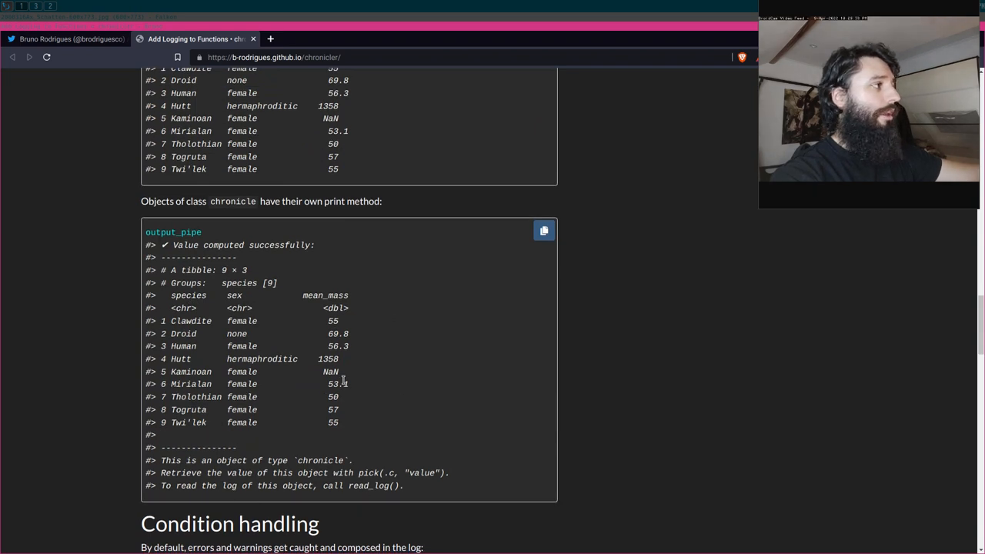
scroll("down", 3)
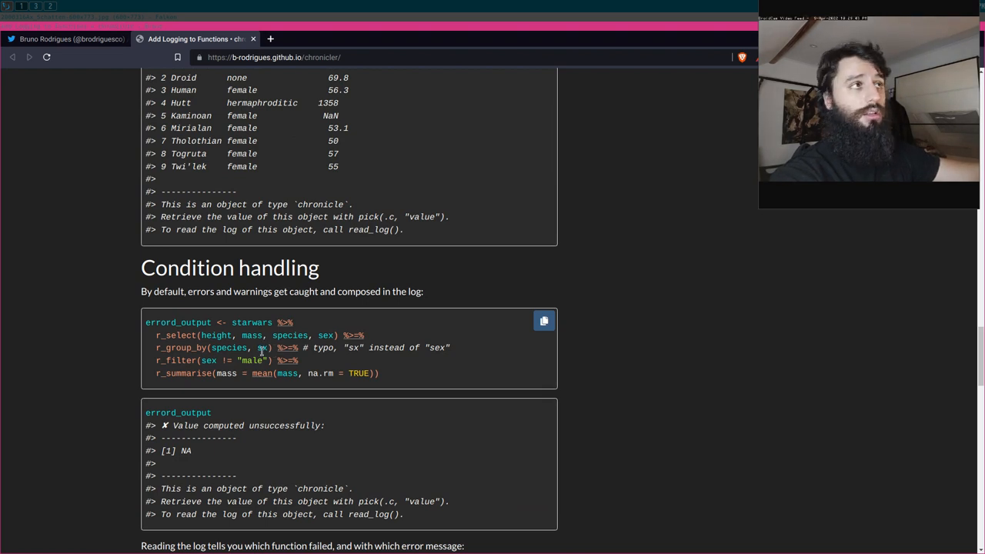
- Scroll down the chronicler home page through the condition handling examples
scroll("down", 3)
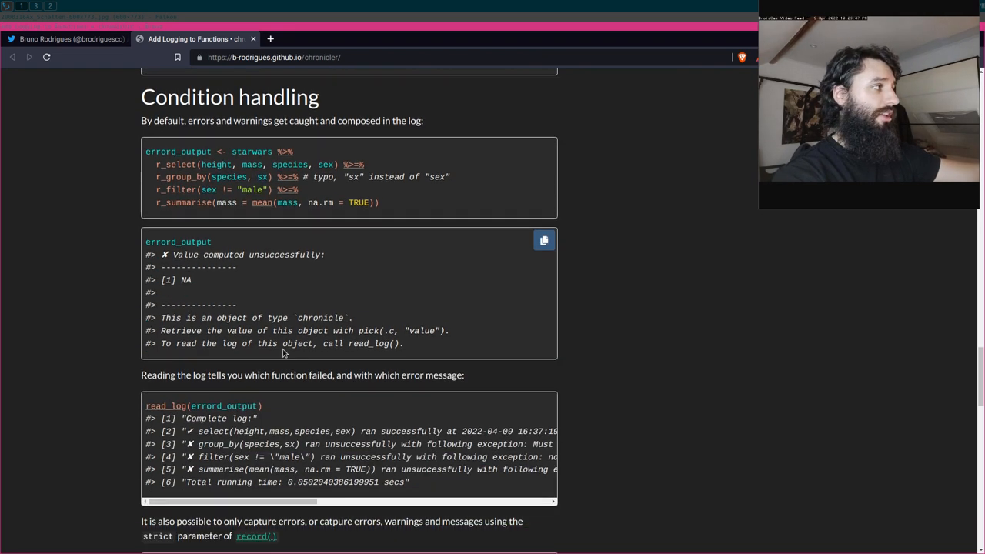
scroll("down", 3)
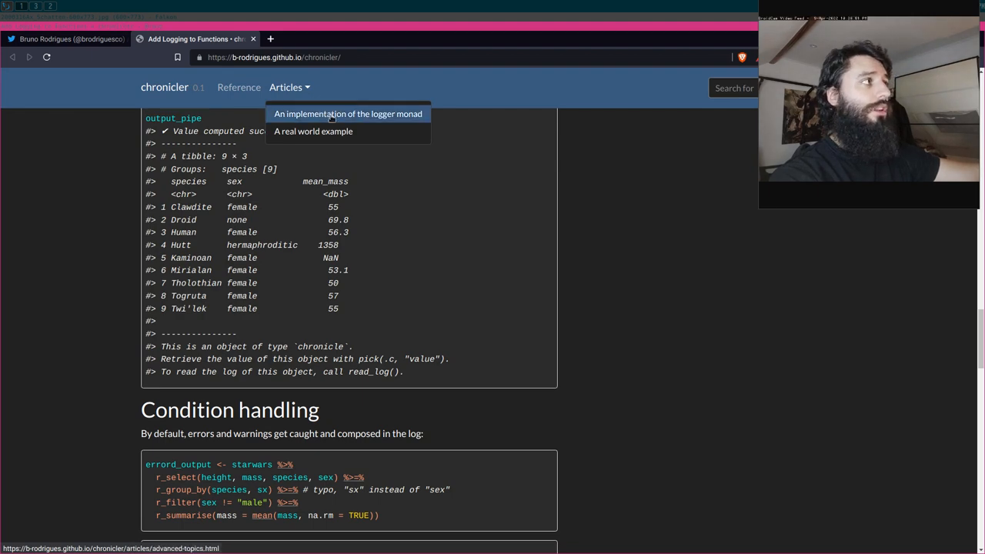
- Open the 'An implementation of the logger monad' article and scroll into its introduction
left_click(348, 114)
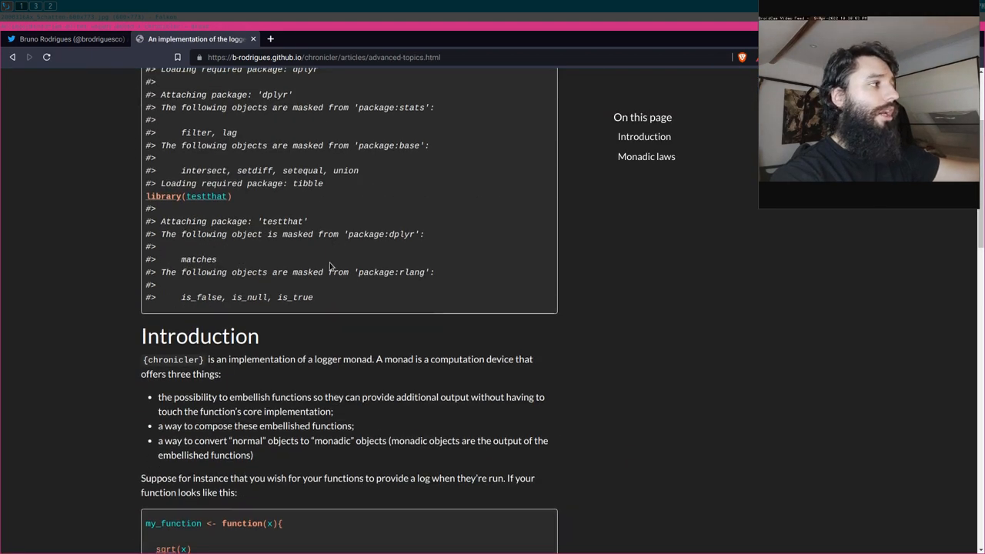
scroll("down", 3)
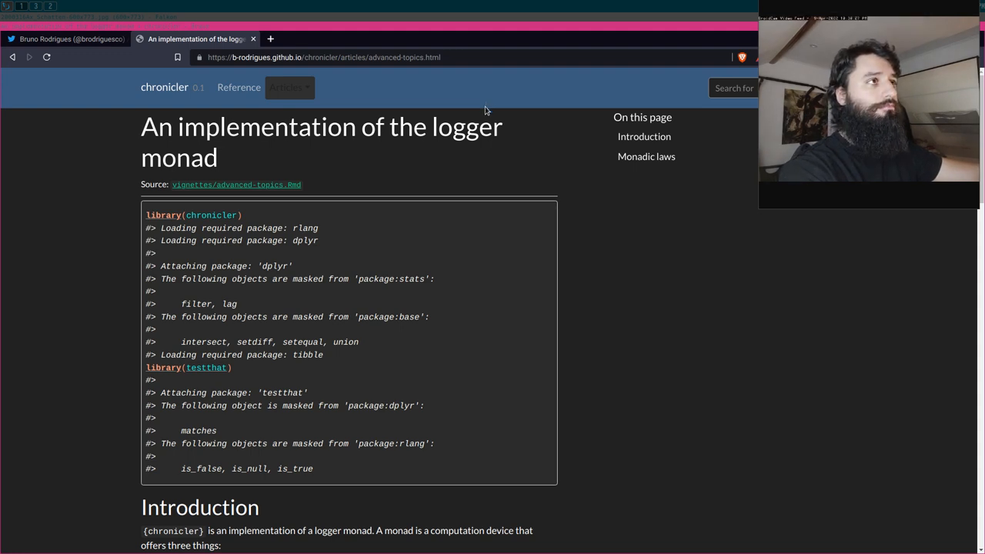
mouse_move(480, 95)
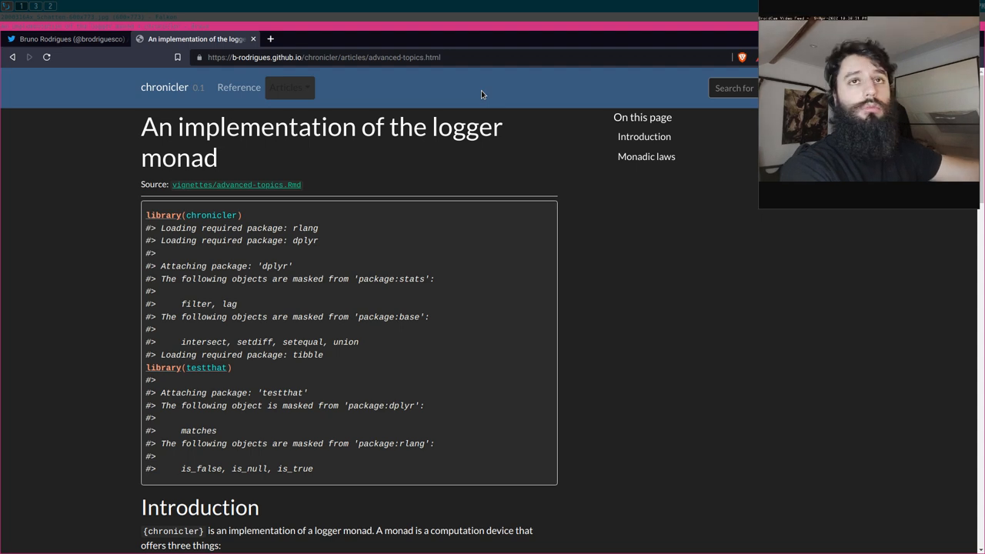
mouse_move(473, 92)
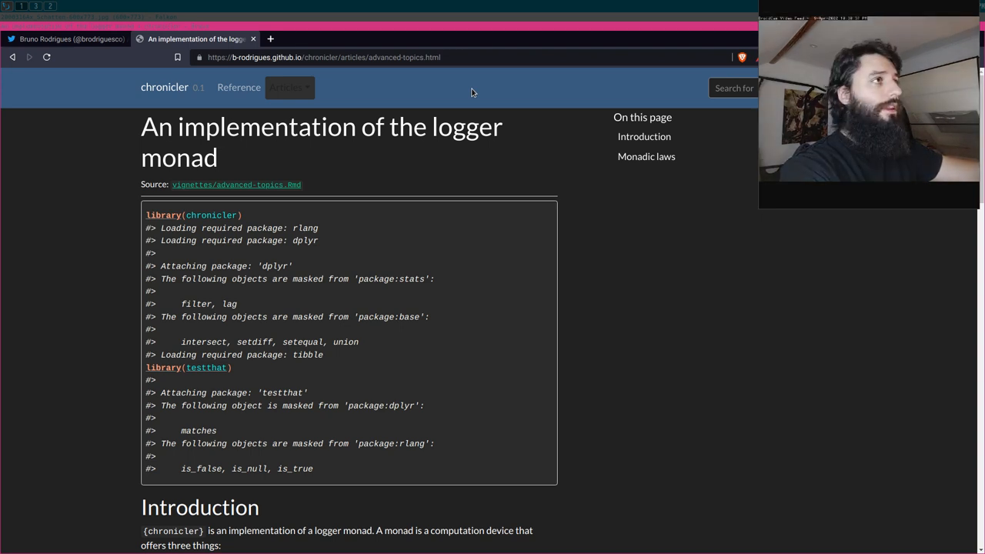
mouse_move(462, 101)
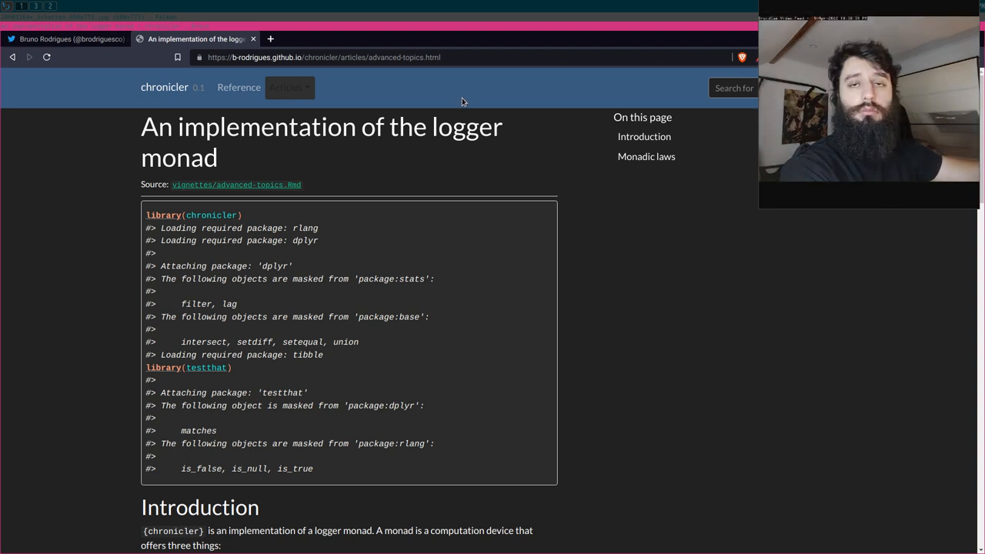